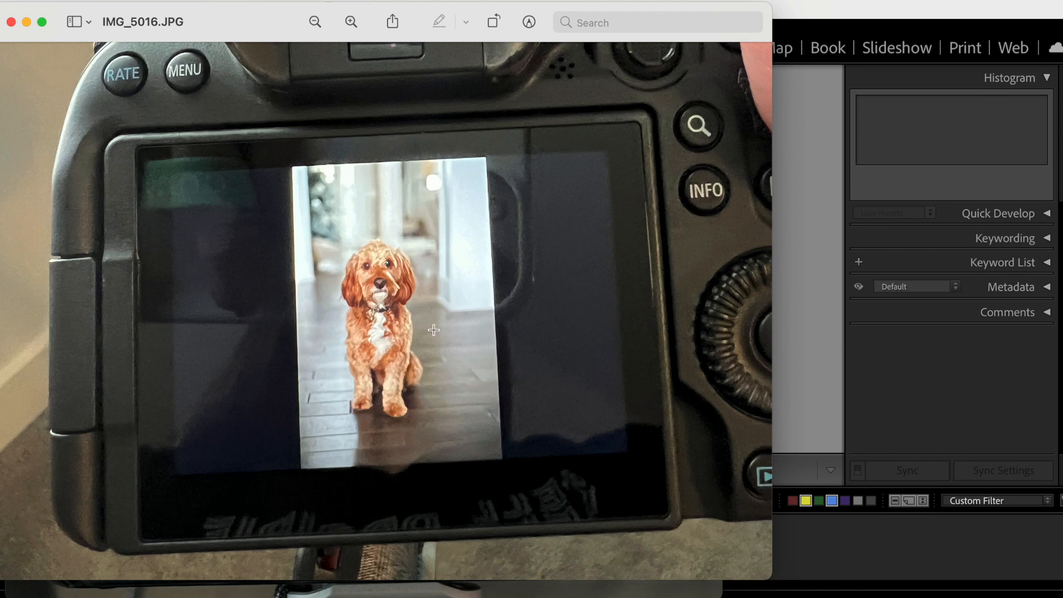
mouse_move(393, 399)
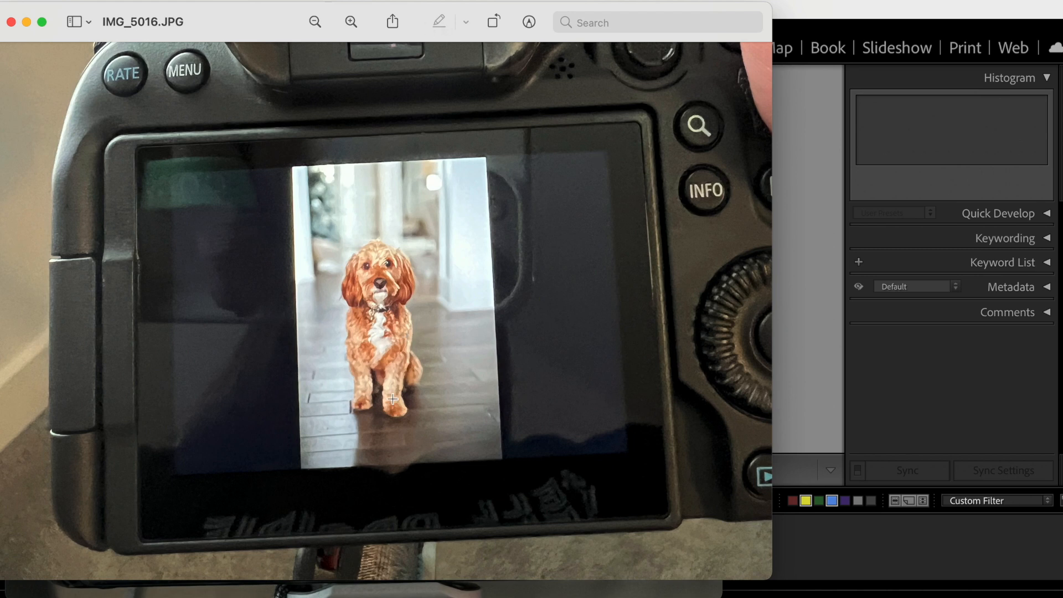
mouse_move(176, 83)
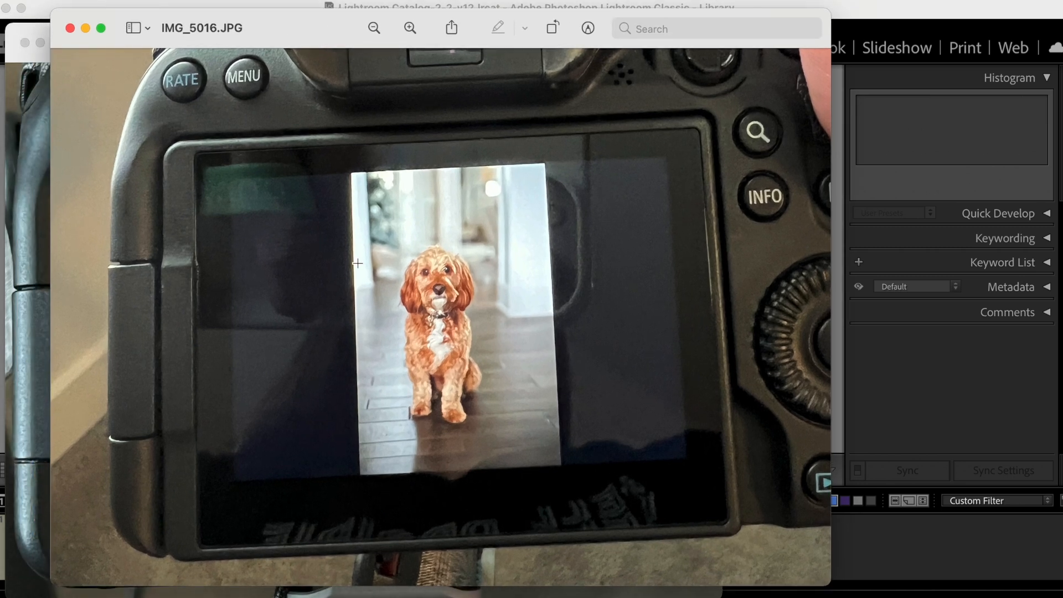
mouse_move(616, 326)
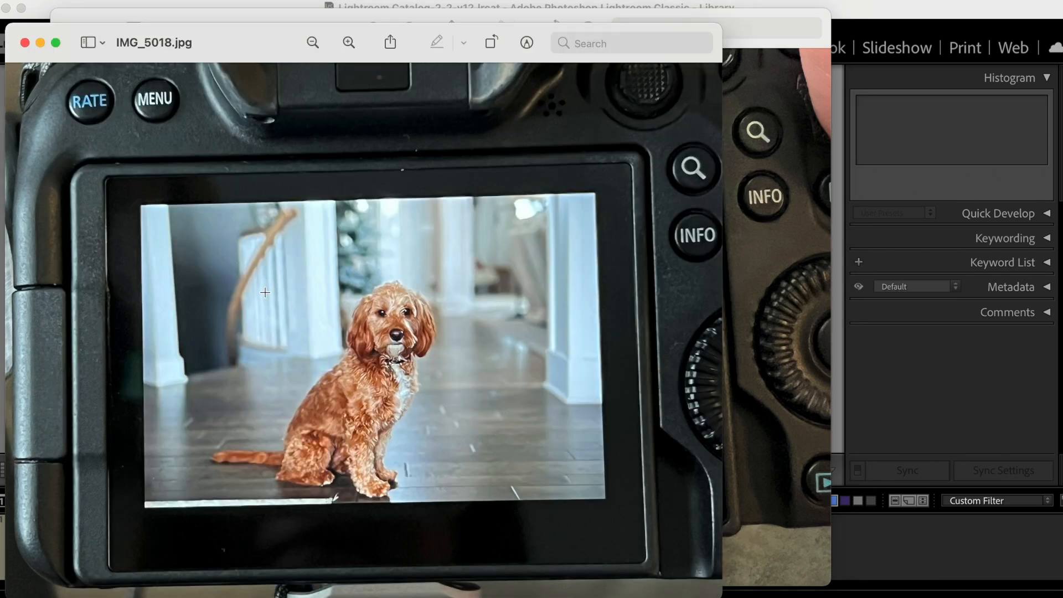
mouse_move(514, 335)
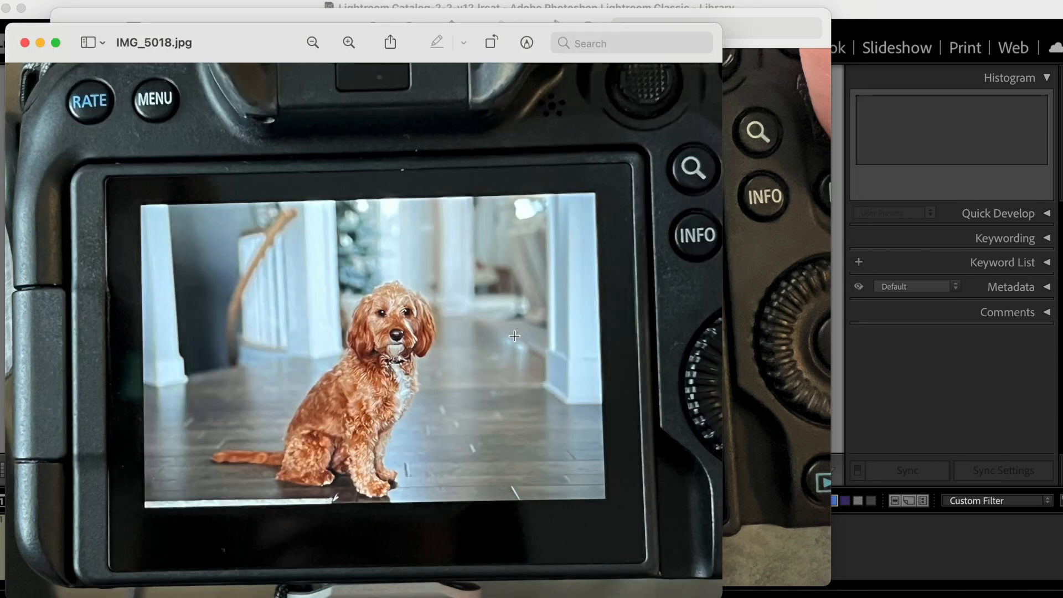
mouse_move(352, 419)
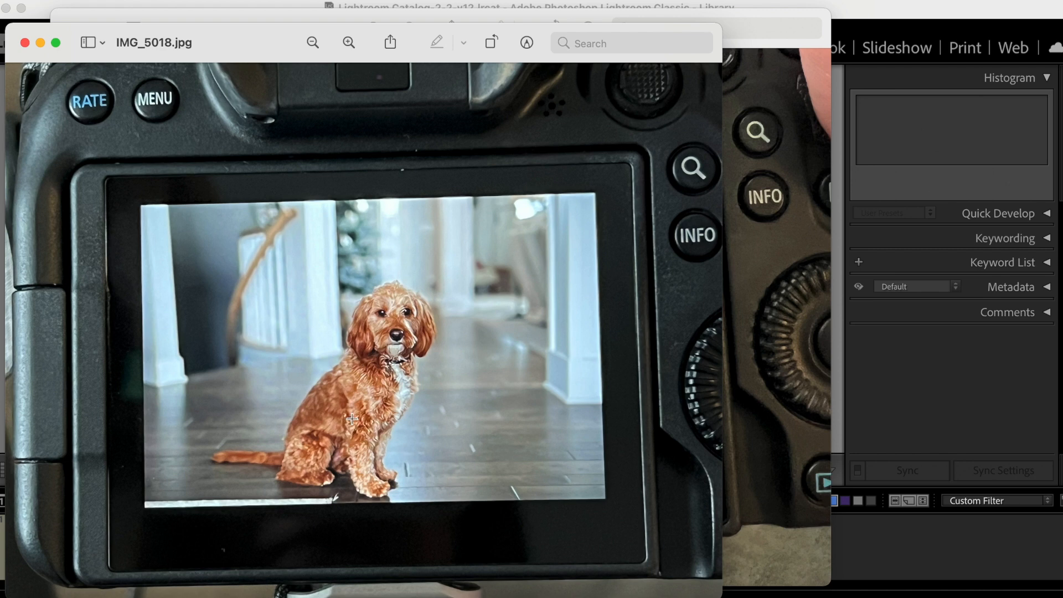
mouse_move(329, 417)
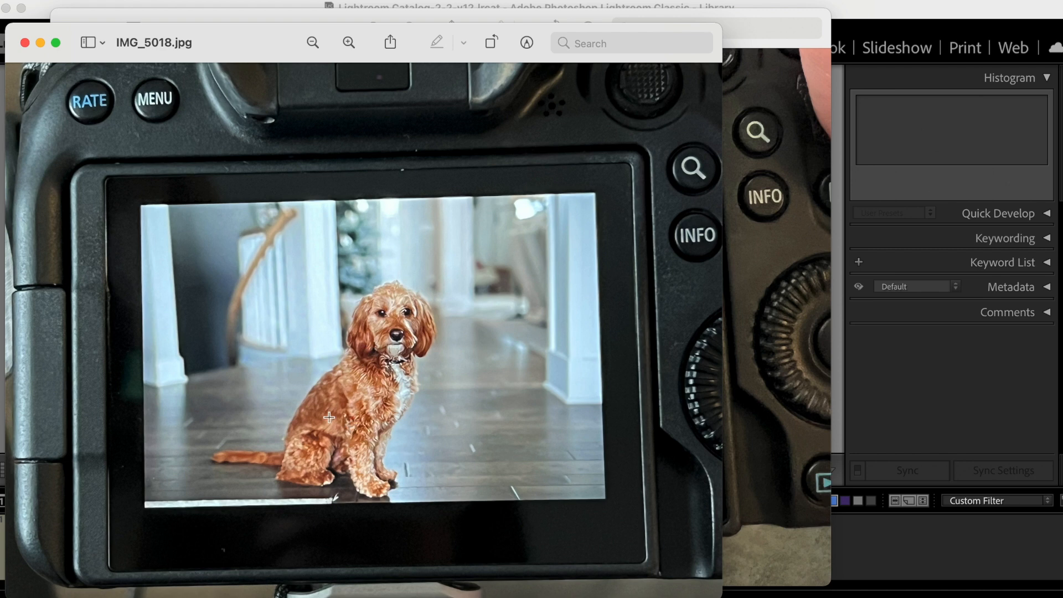
mouse_move(377, 408)
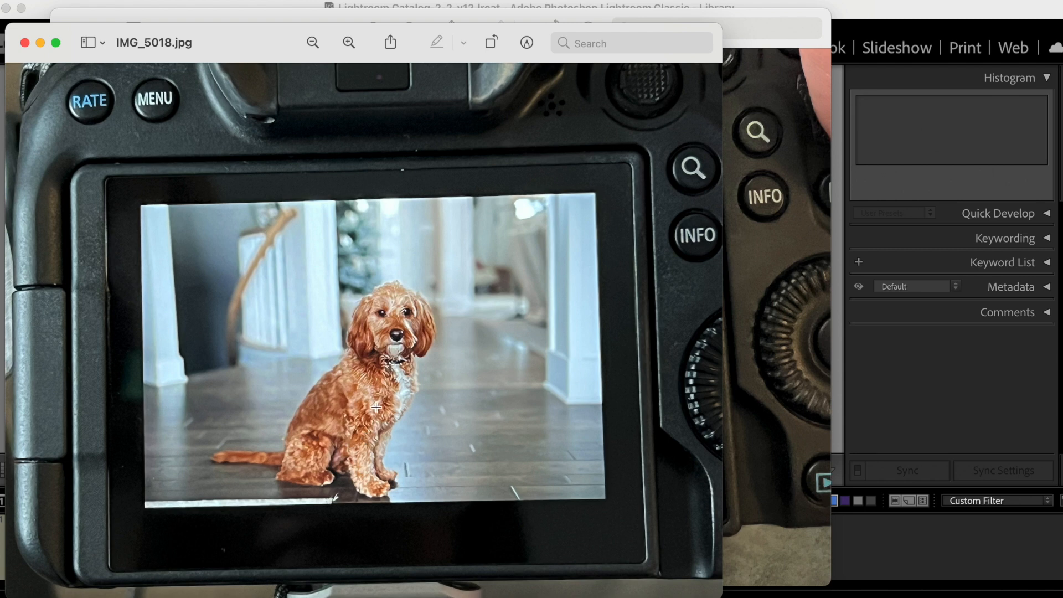
mouse_move(420, 413)
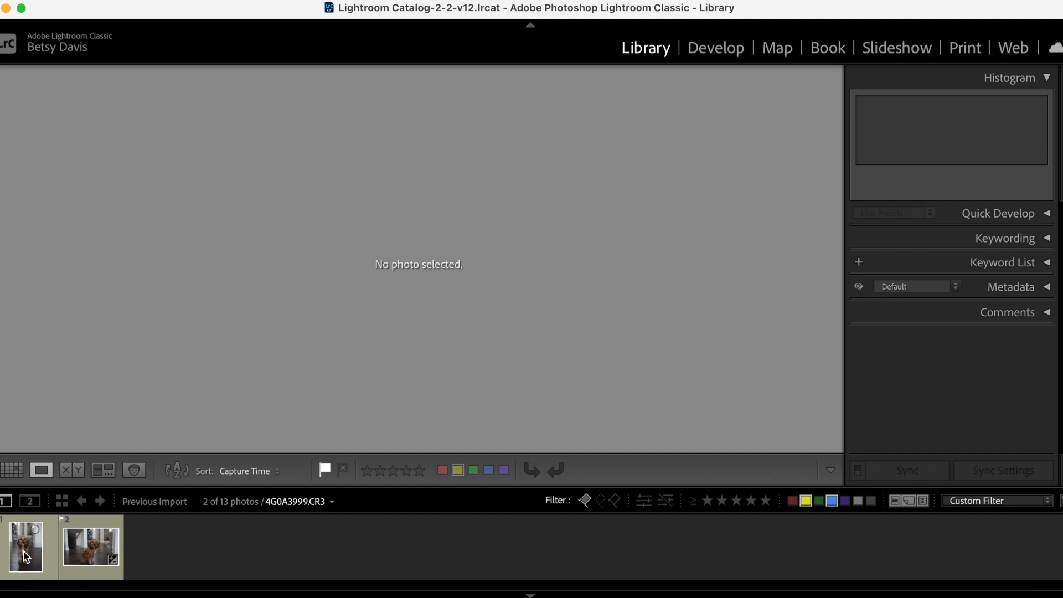
Select the seated red dog photo 4G0A4001.CR3 from the filmstrip, keeping the Preview reference open.
left_click(25, 547)
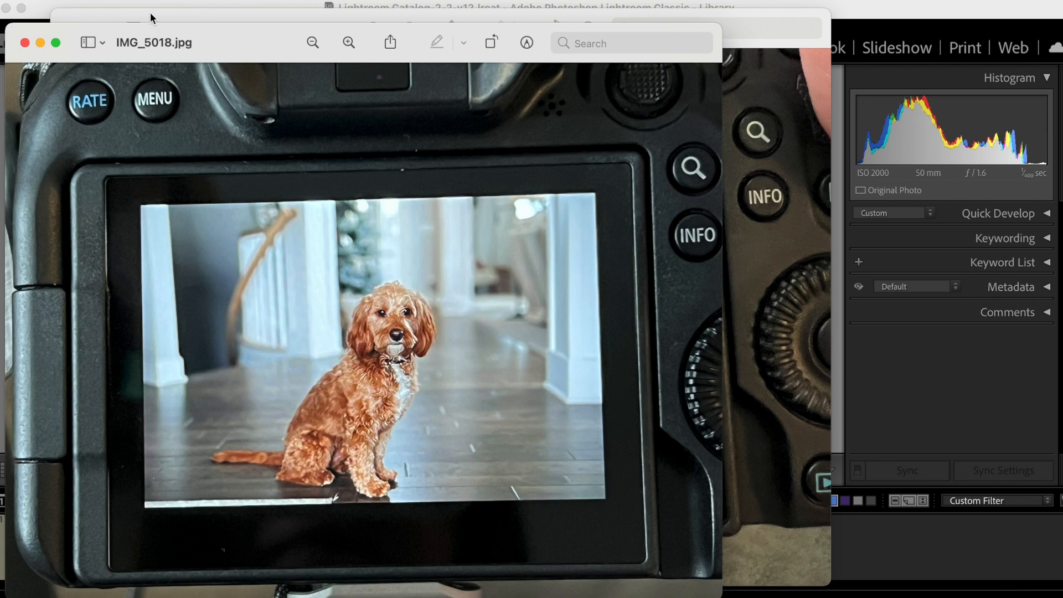
mouse_move(233, 24)
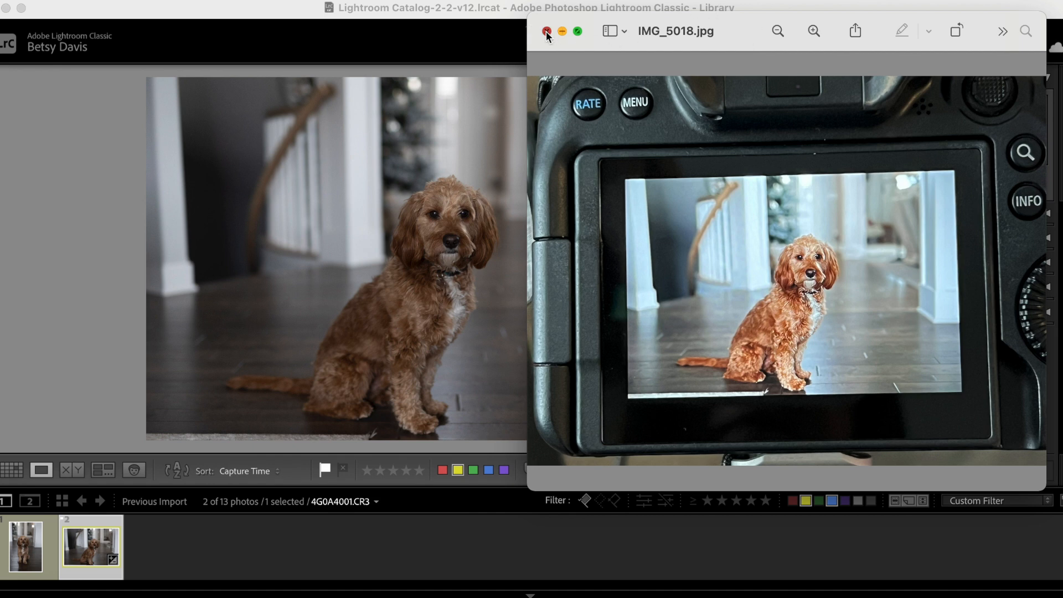
Close the Preview camera-screen reference window to return to Lightroom's Library loupe view.
left_click(546, 31)
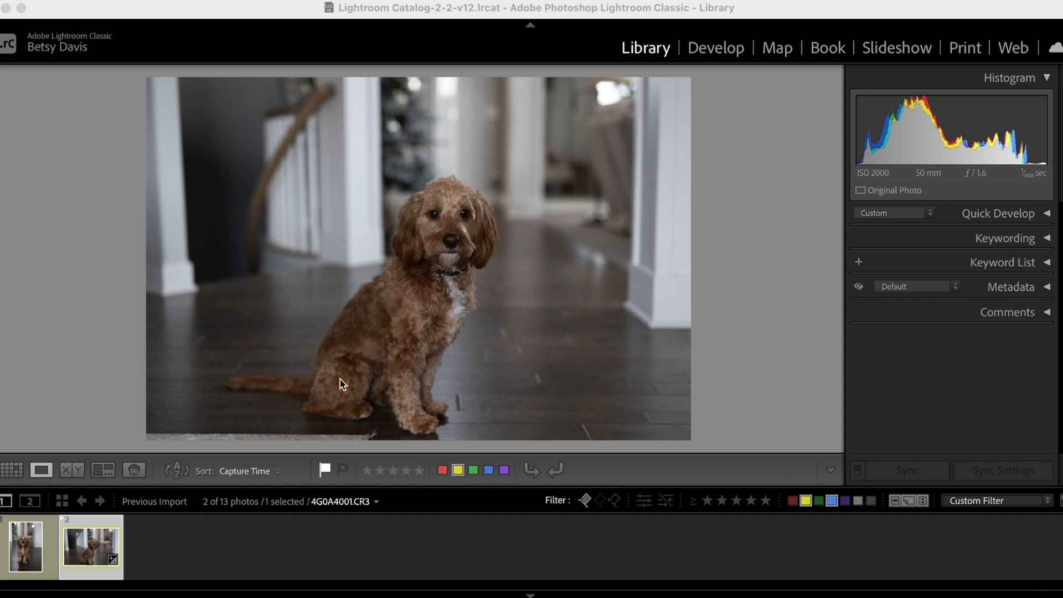
mouse_move(764, 248)
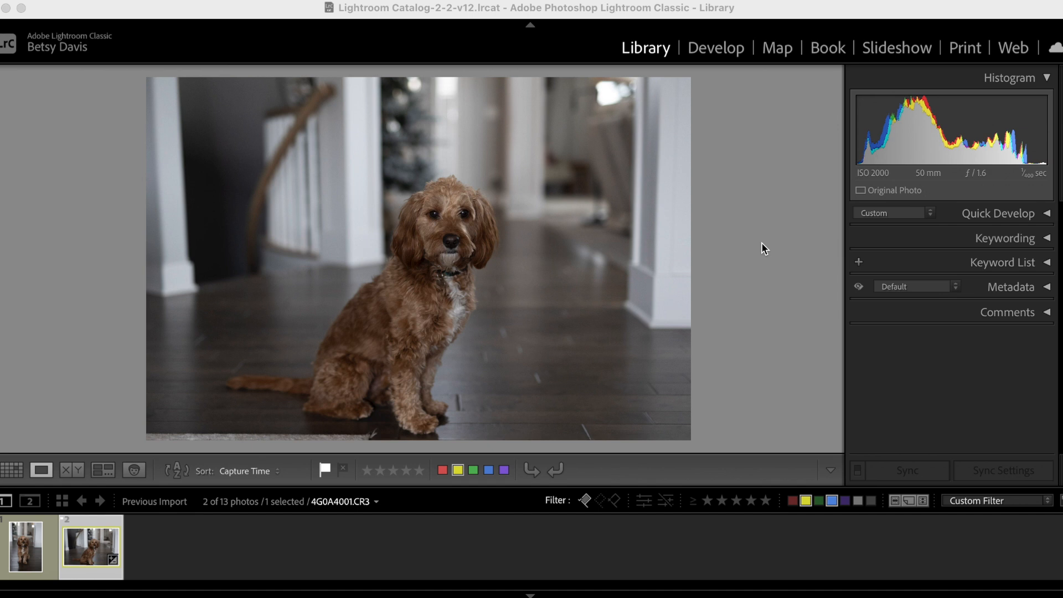
mouse_move(720, 260)
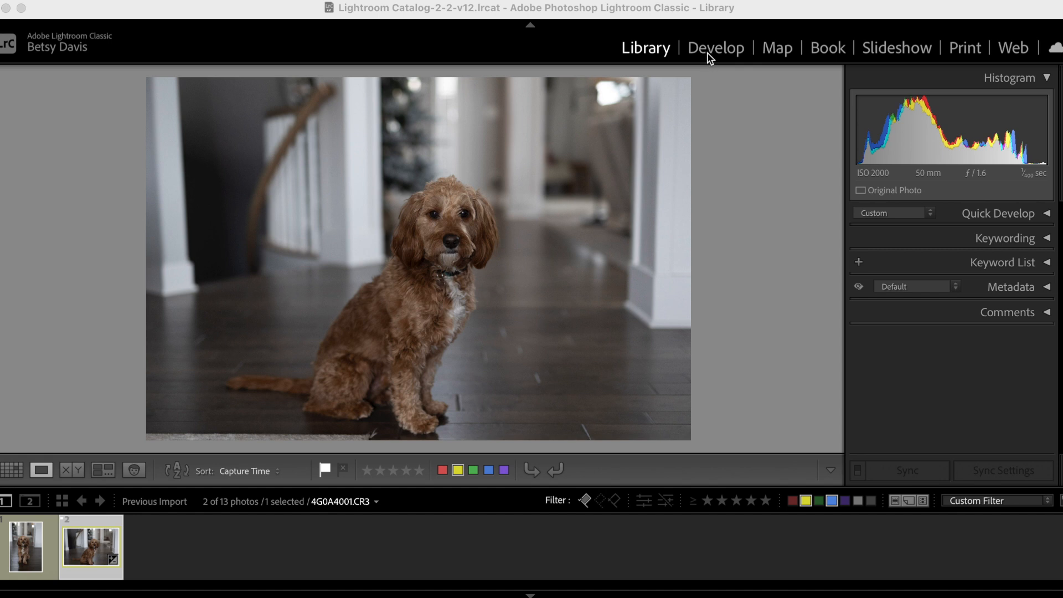
Switch to the Develop module and apply the BDP Clean Preset to the dog photo.
left_click(716, 48)
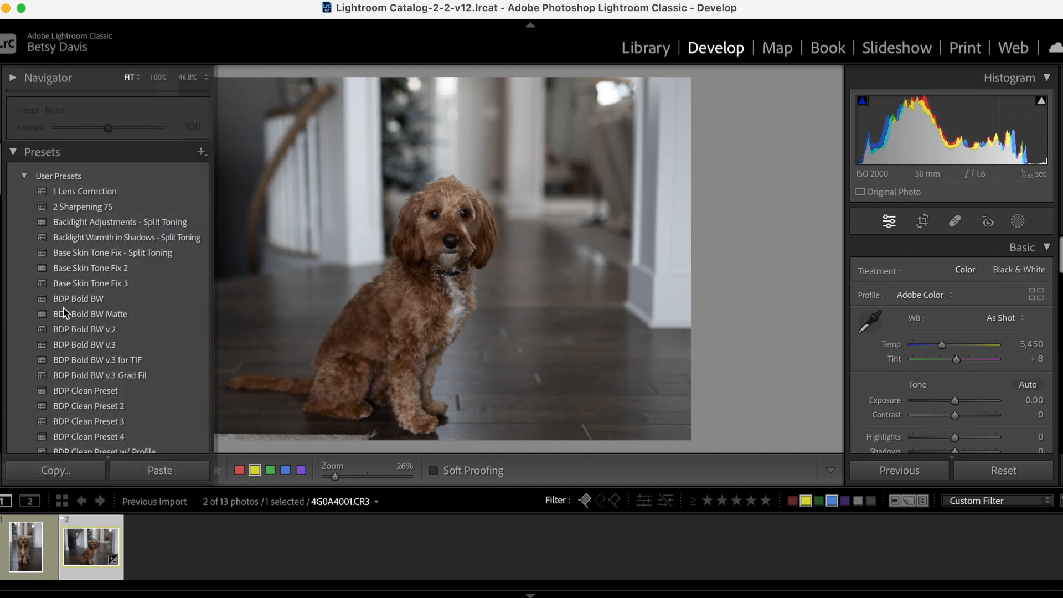
left_click(97, 359)
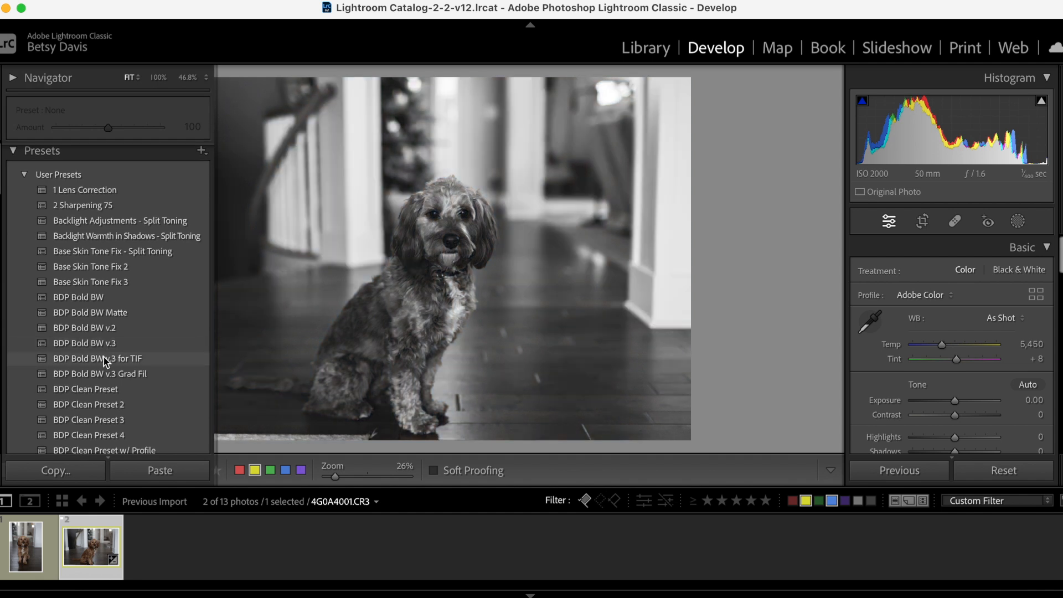
left_click(85, 389)
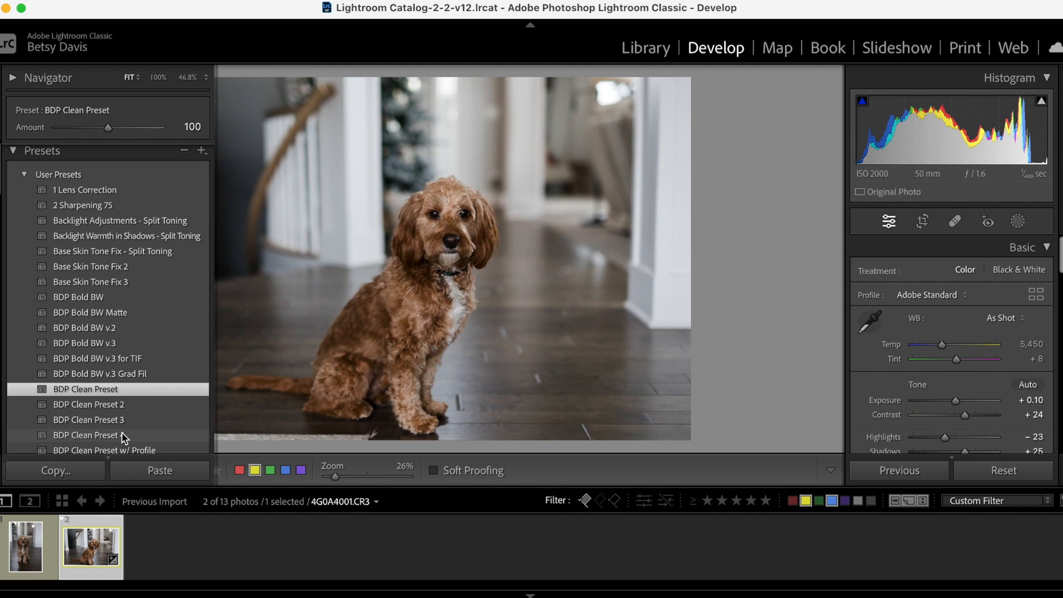
Raise Whites to +23 and scroll down toward the HSL/Color panel.
left_click(88, 434)
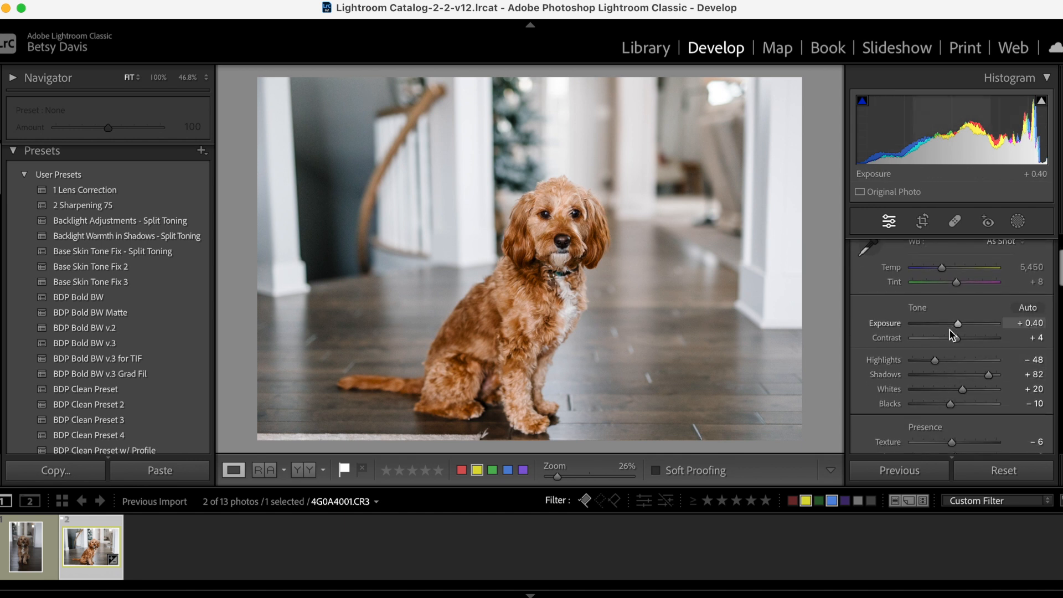
mouse_move(934, 360)
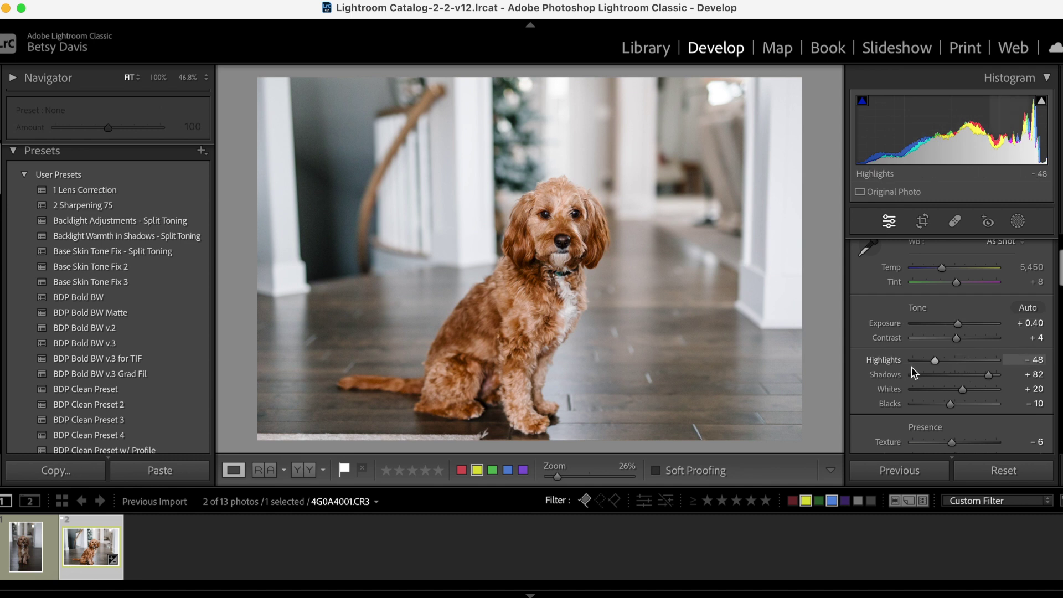
scroll("down", 3)
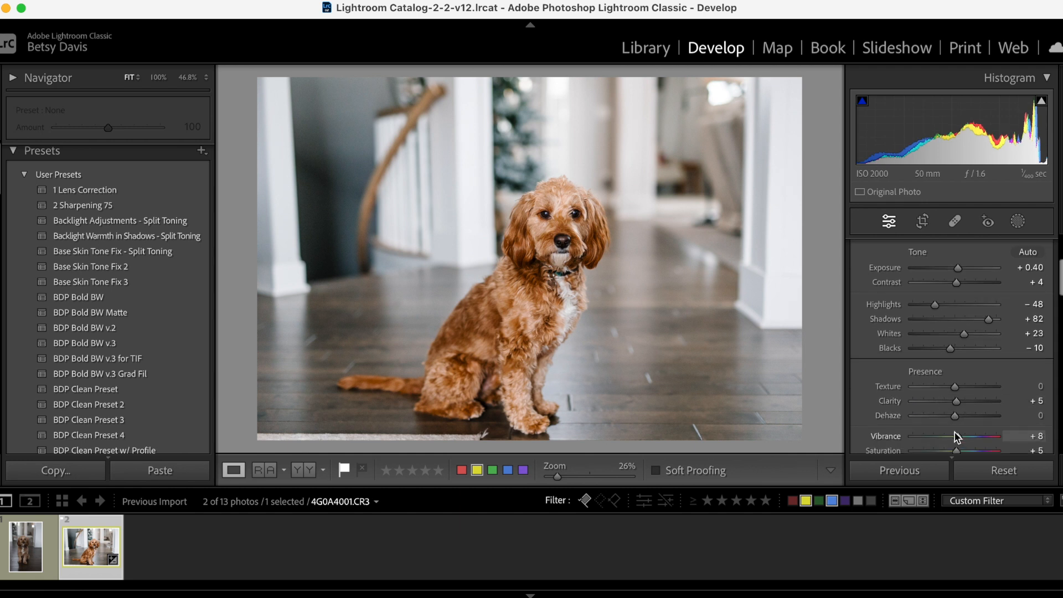
scroll("down", 3)
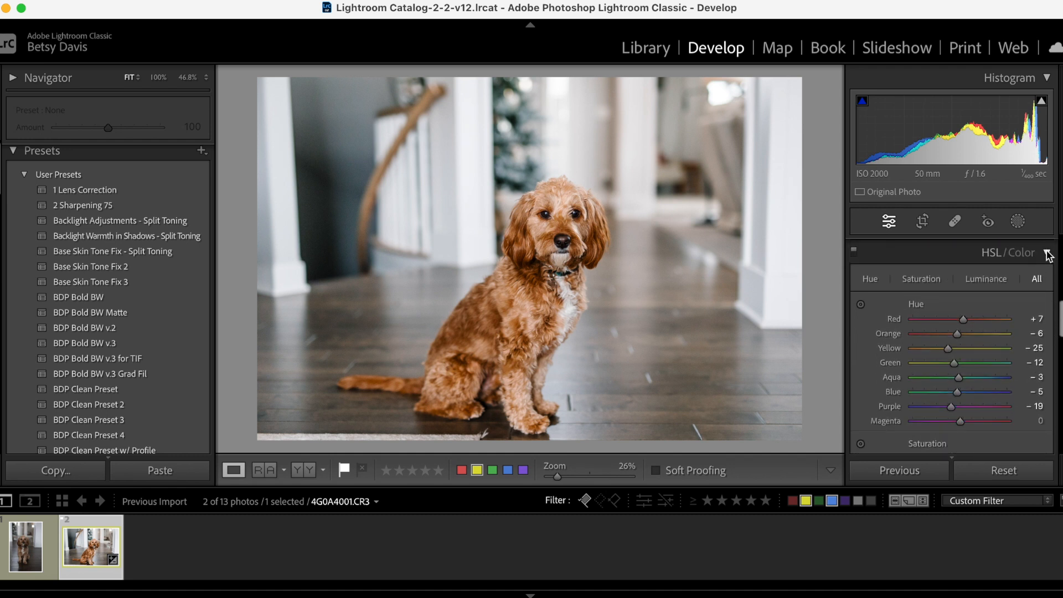
Collapse HSL/Color and expand the Detail panel showing Sharpening Amount 66.
left_click(1047, 253)
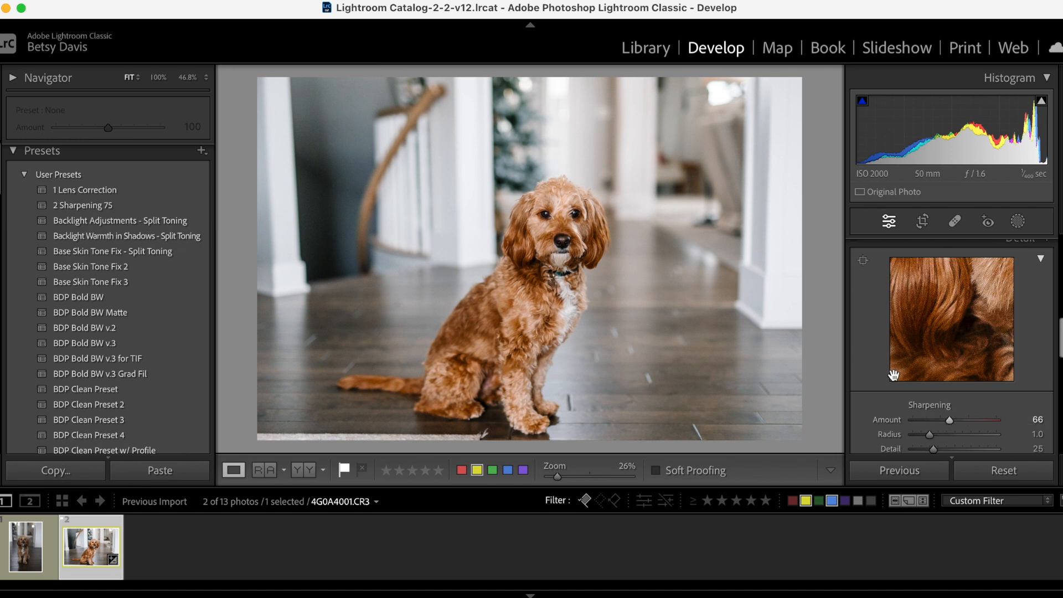
left_click(922, 221)
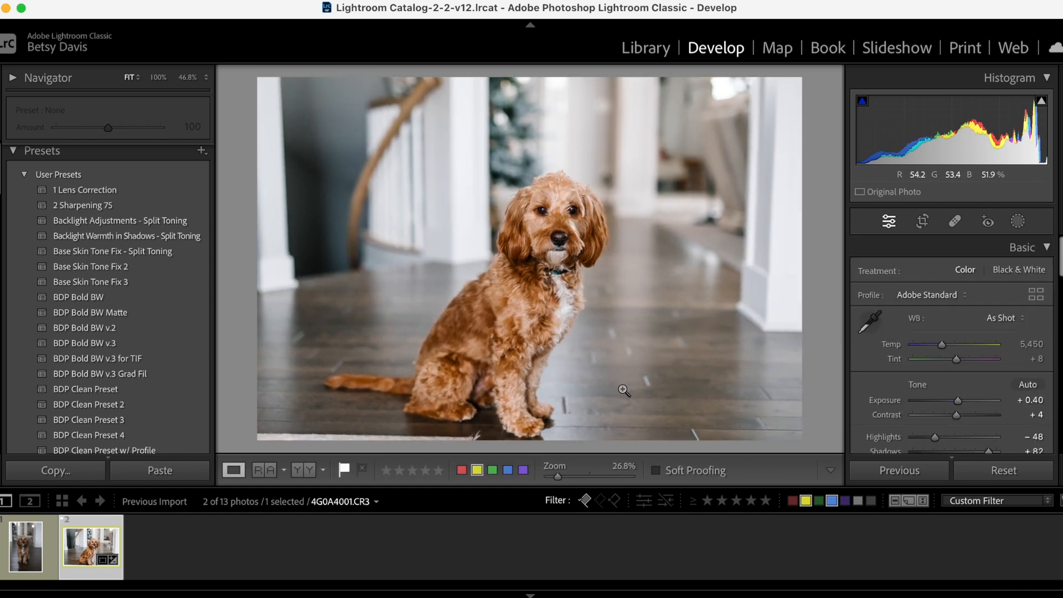
mouse_move(763, 428)
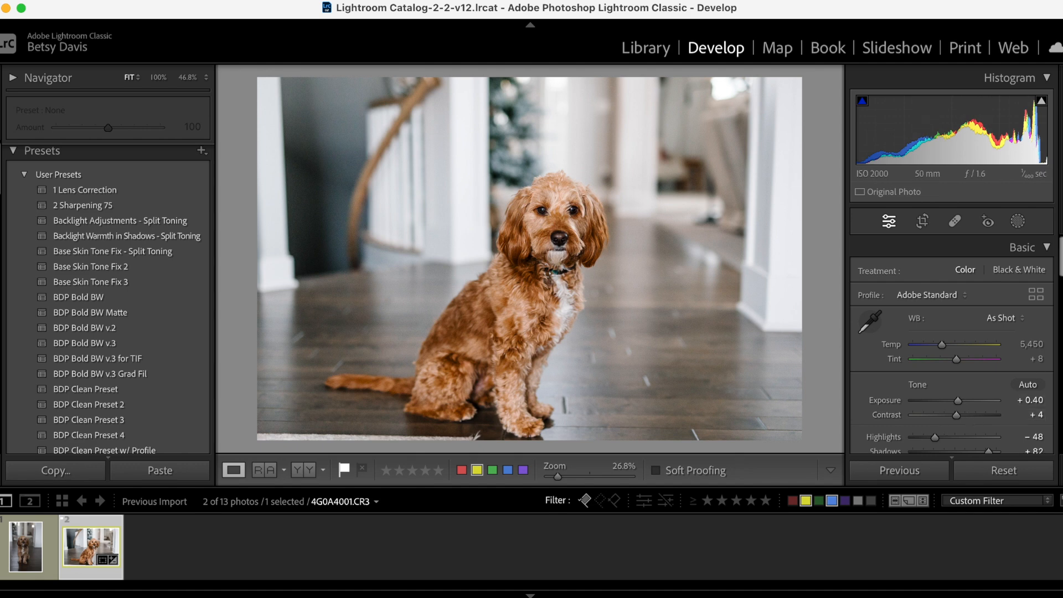
scroll("down", 3)
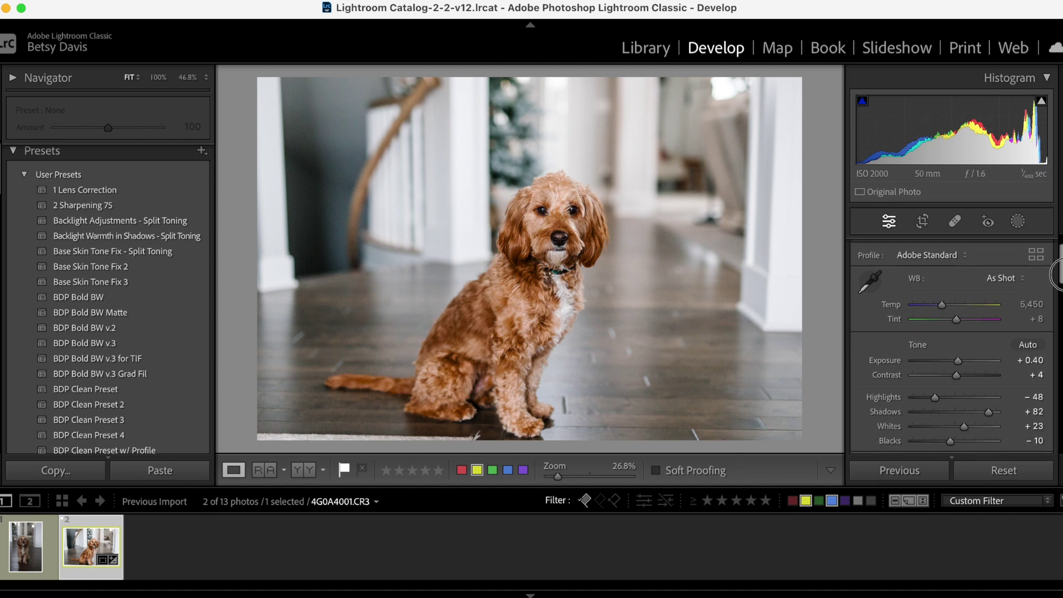
scroll("down", 3)
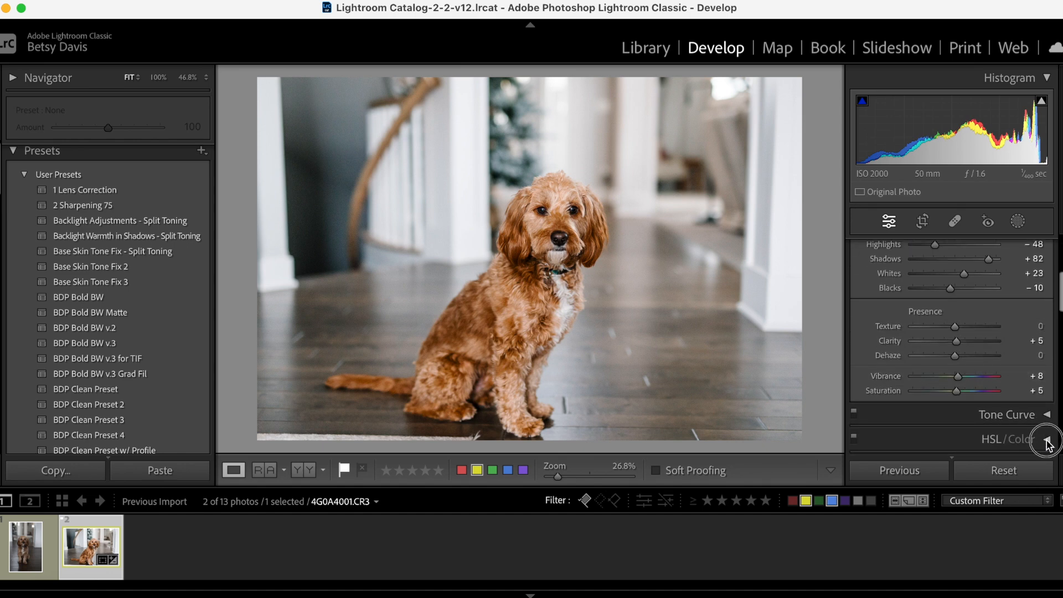
Set Yellow Hue to -17 and Orange Saturation to +4, then hide the side panels.
left_click(1047, 439)
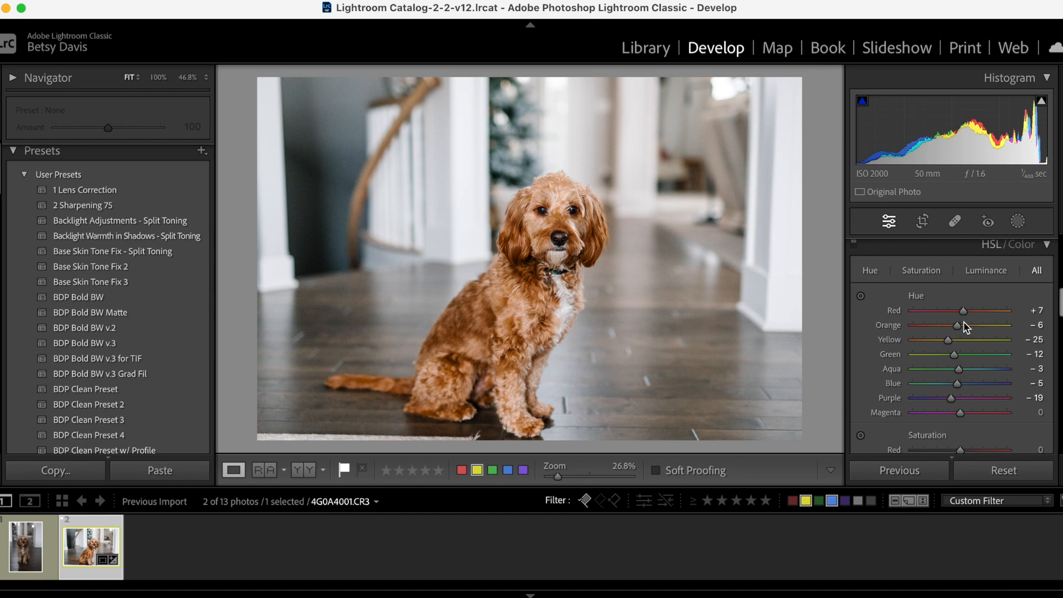
mouse_move(965, 402)
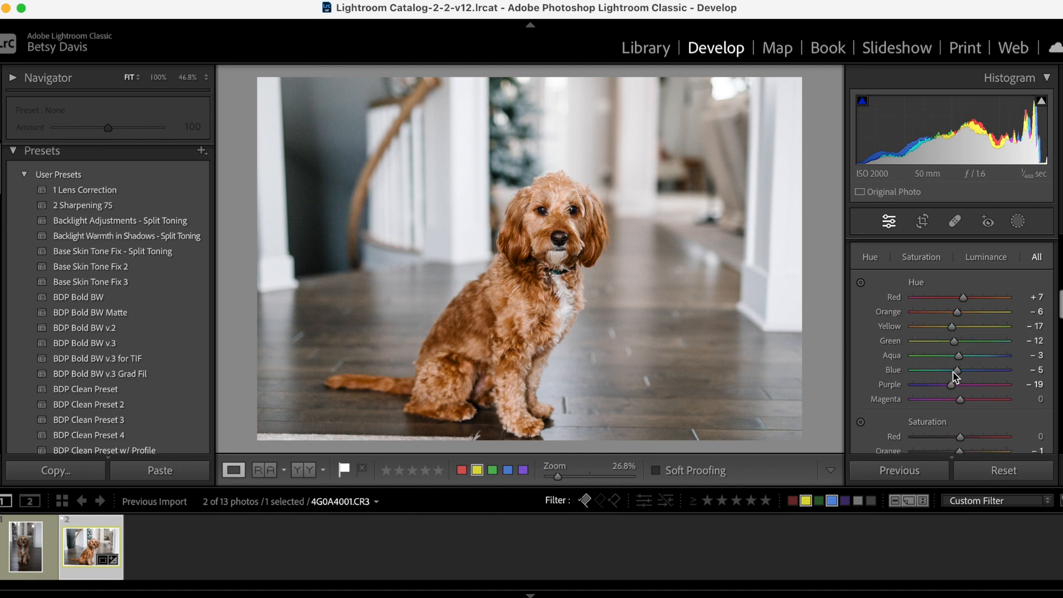
scroll("down", 3)
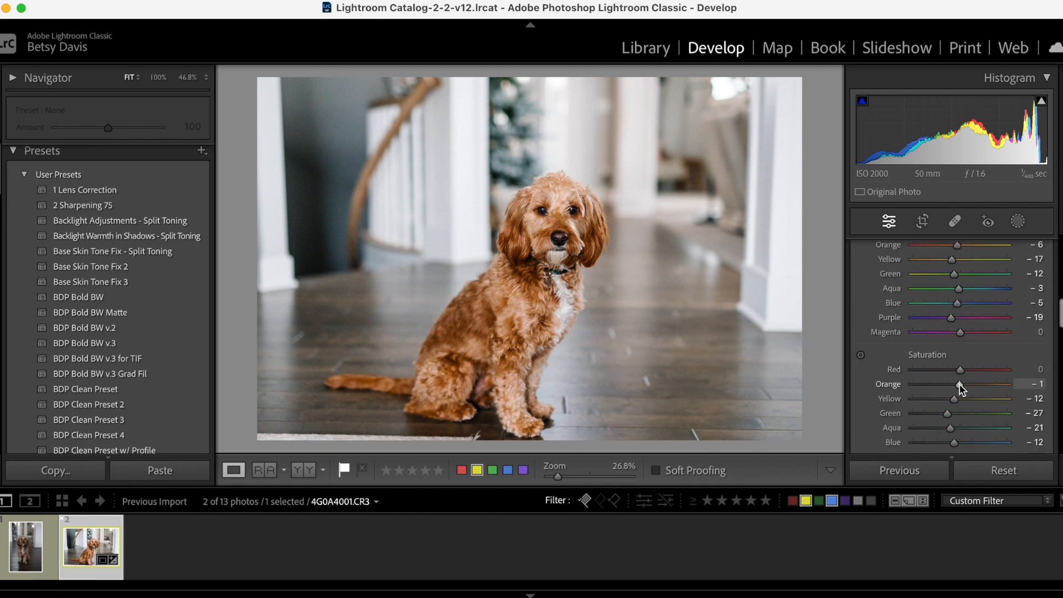
scroll("down", 3)
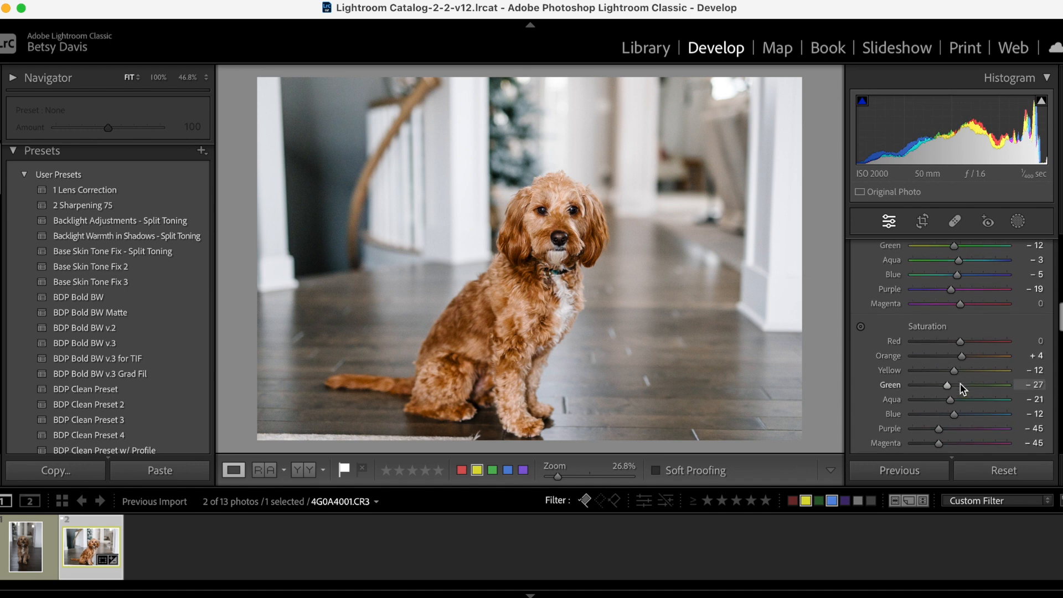
mouse_move(1003, 363)
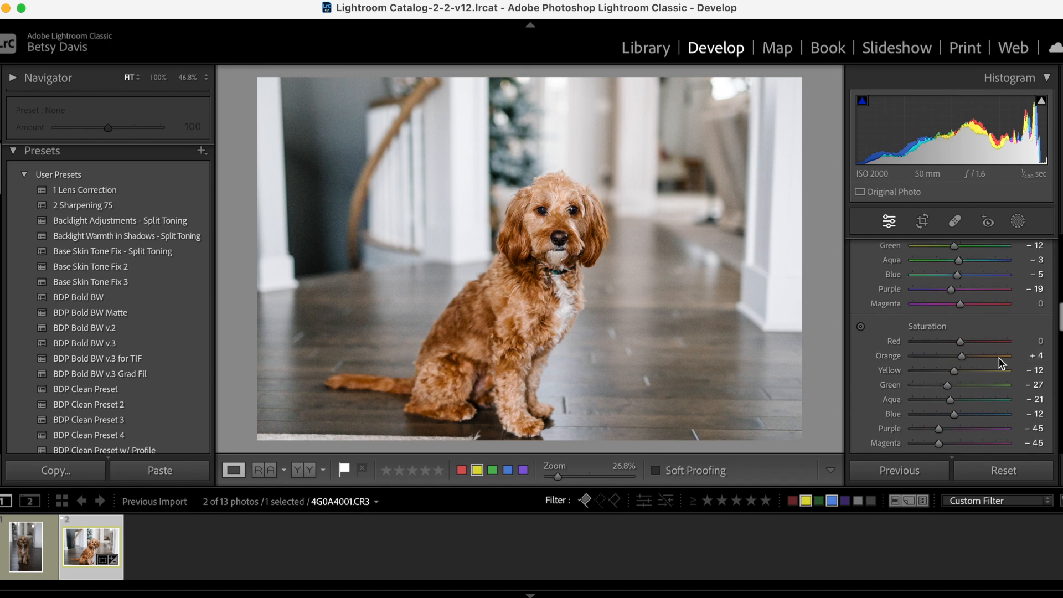
scroll("up", 3)
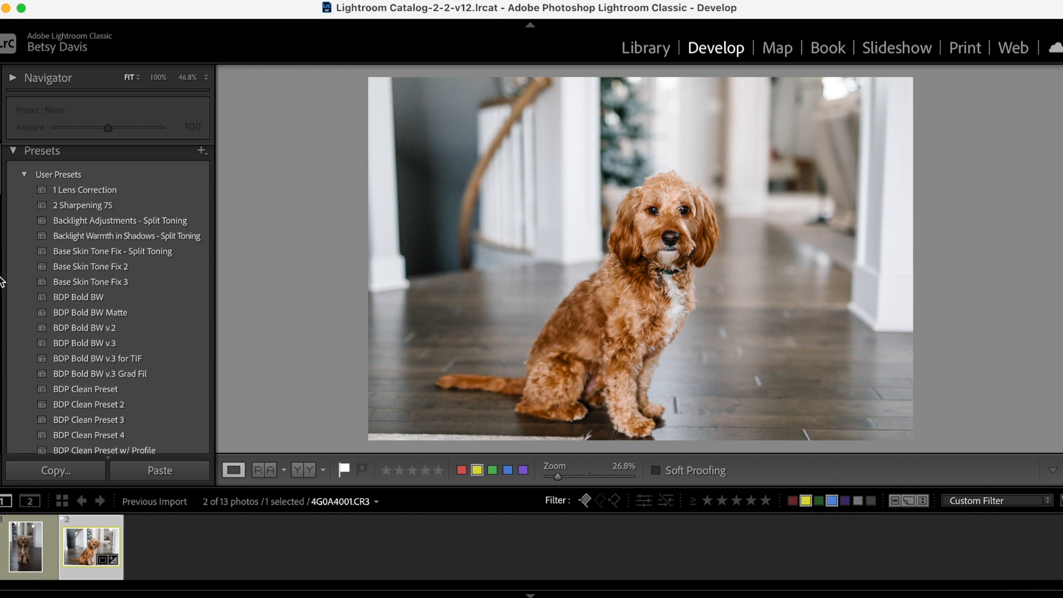
key("Tab")
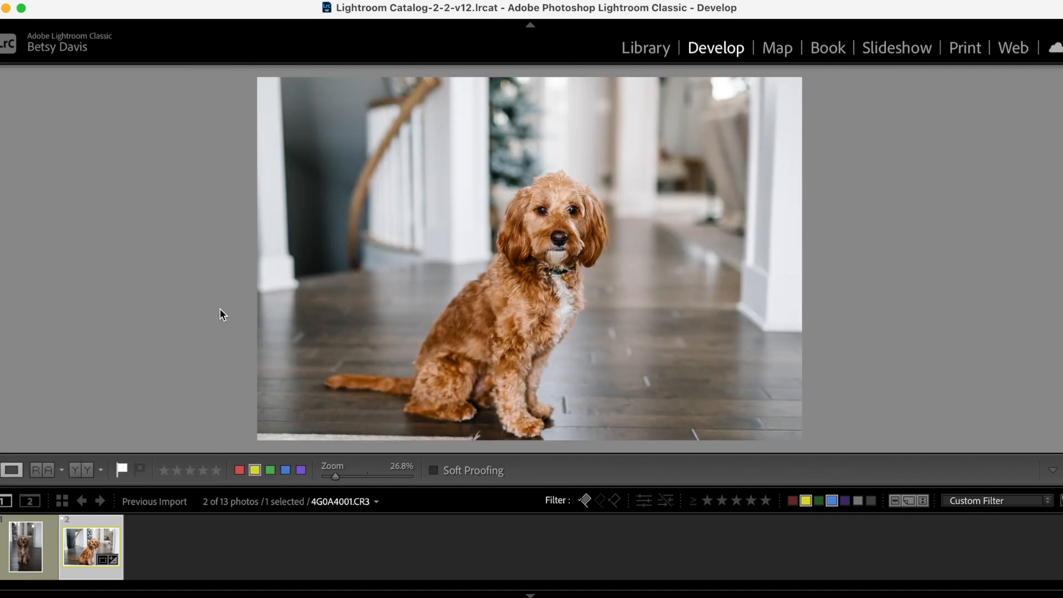